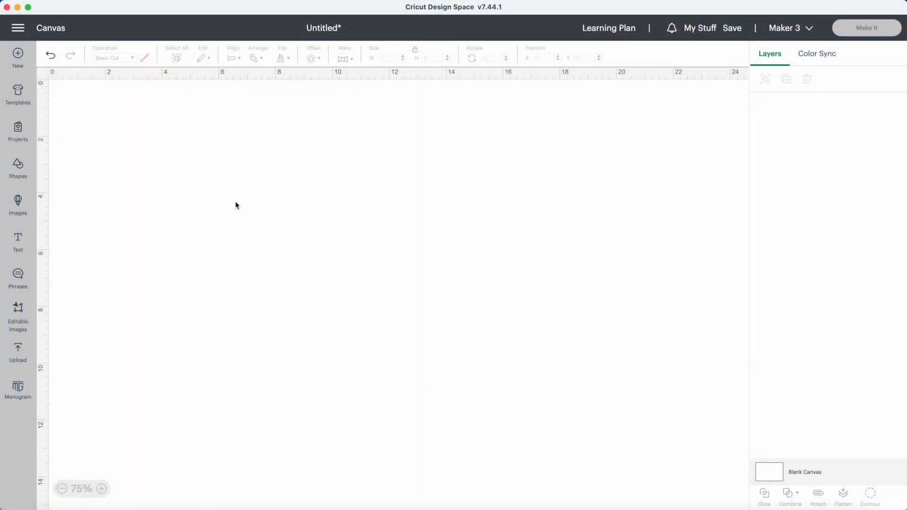
mouse_move(223, 187)
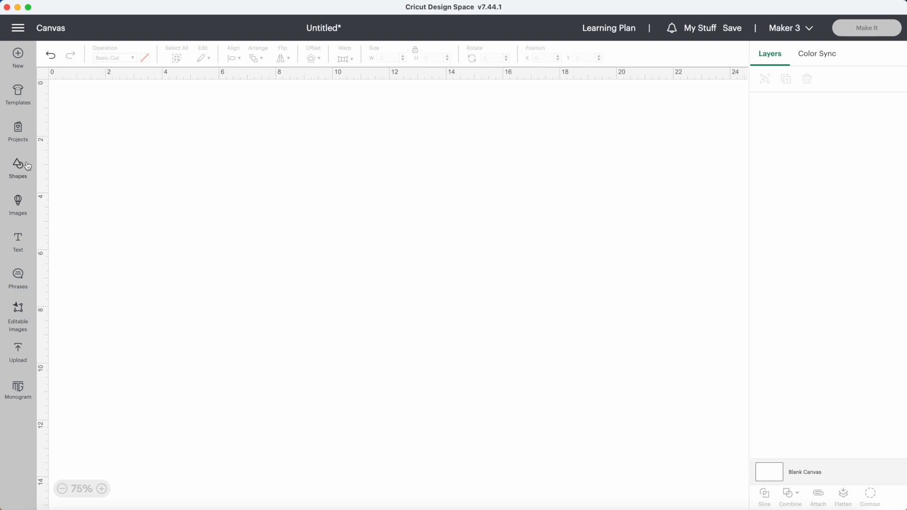
Insert a rectangle from Shapes and resize it to 16 in wide by 11 in high
click(17, 168)
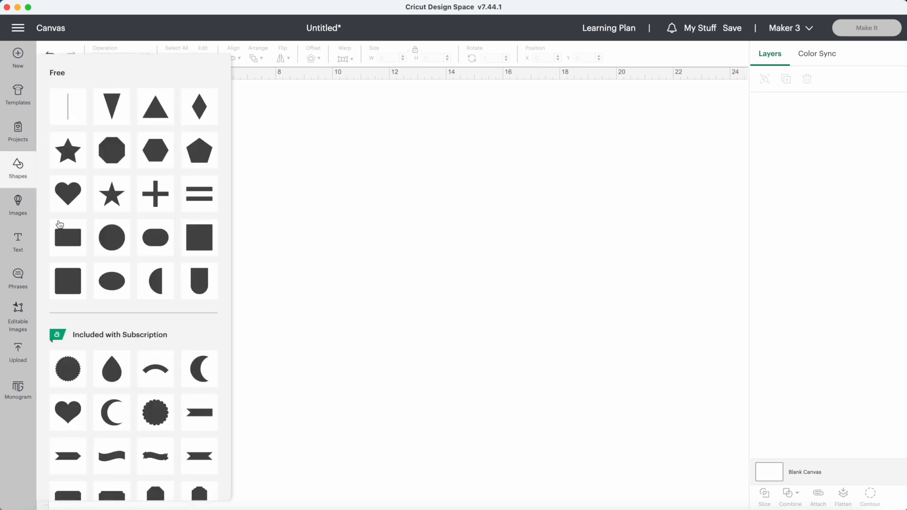
click(67, 238)
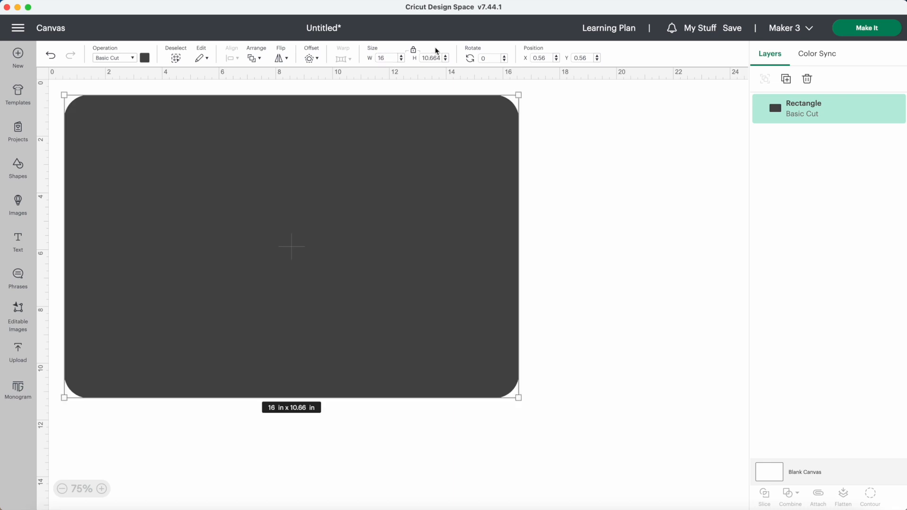
mouse_move(413, 52)
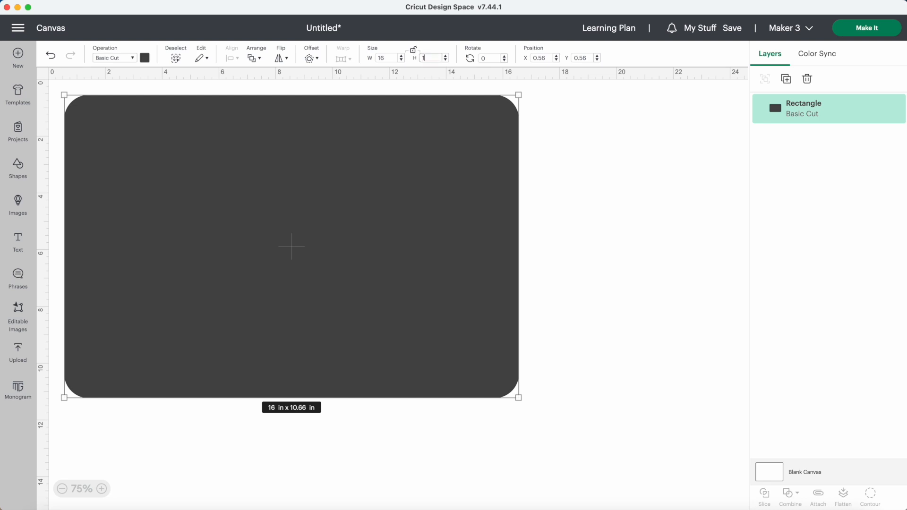
text(11)
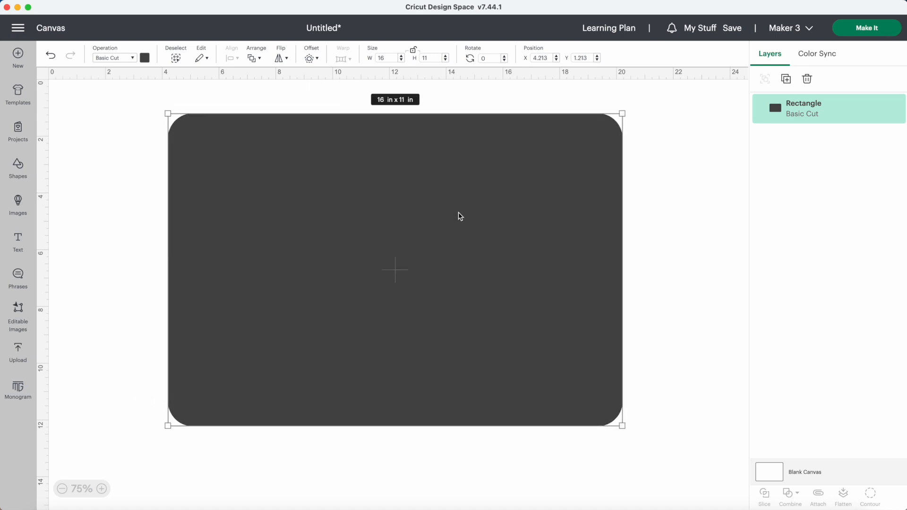
Change the 16 by 11 rectangle's color swatch to light orange
click(145, 57)
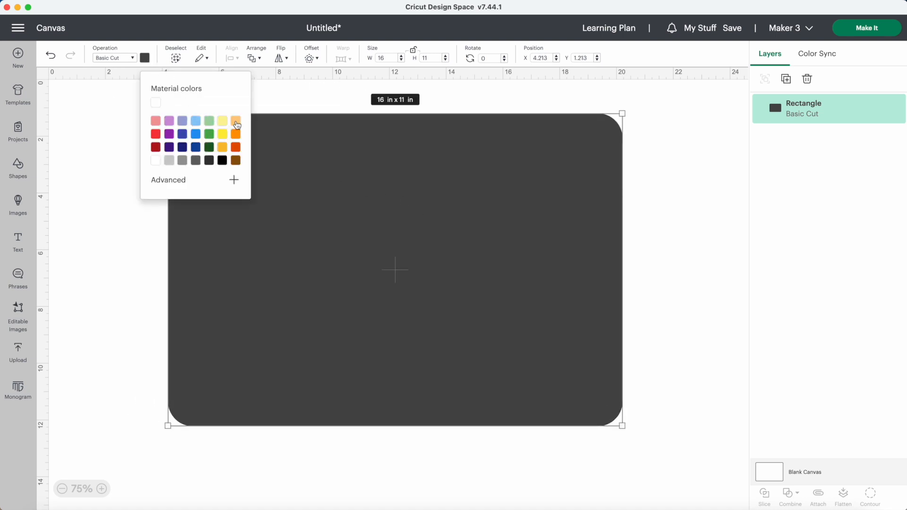
click(235, 121)
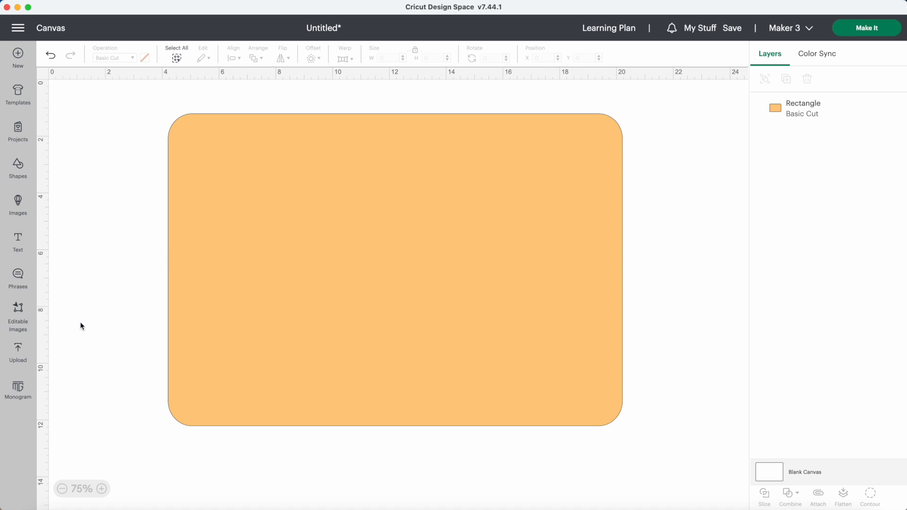
mouse_move(18, 353)
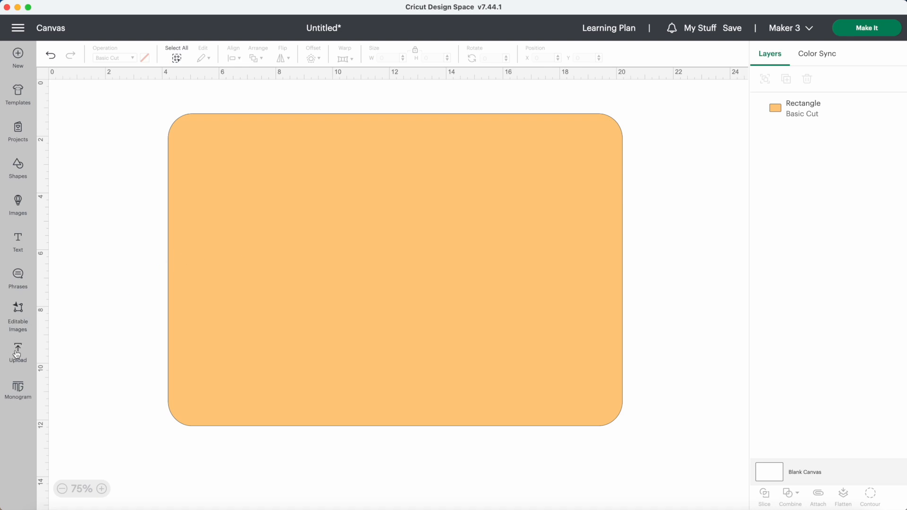
Upload HelloFallPumpkin.svg from the Hello Fall Pumpkin folder and add it to the canvas
click(18, 350)
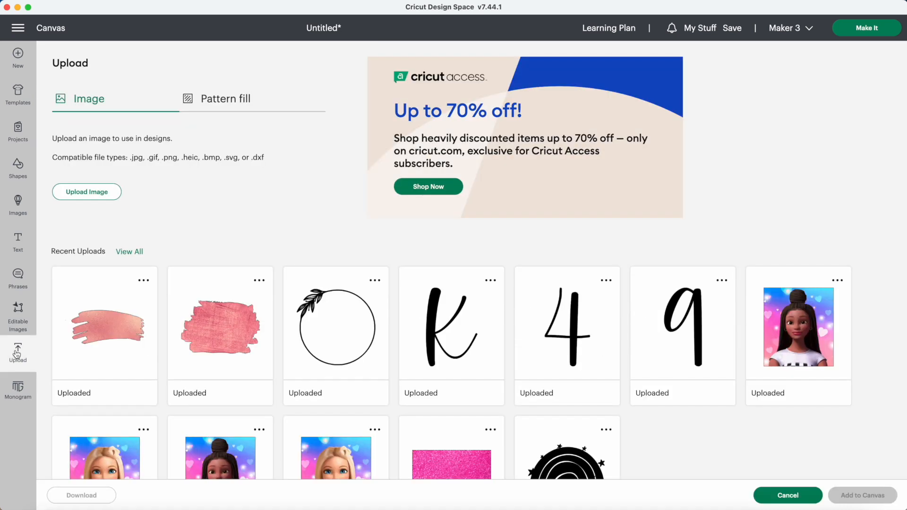
click(86, 191)
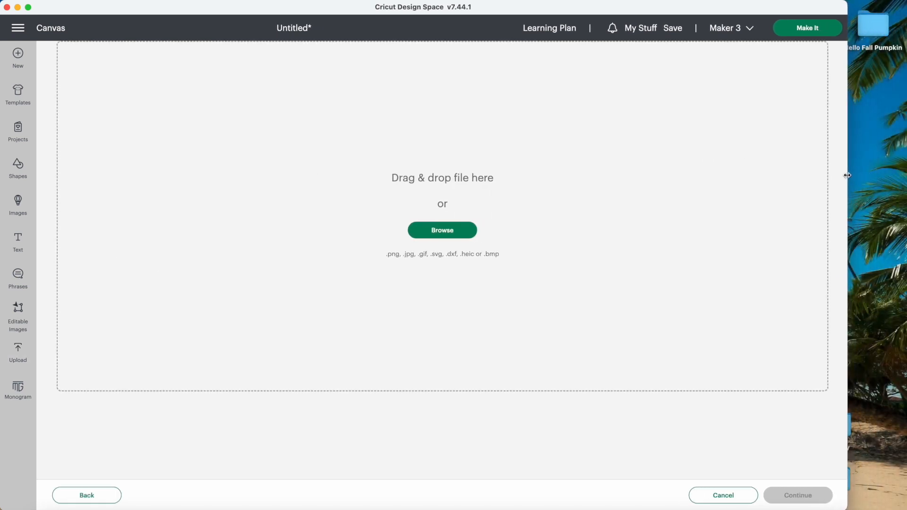
click(441, 229)
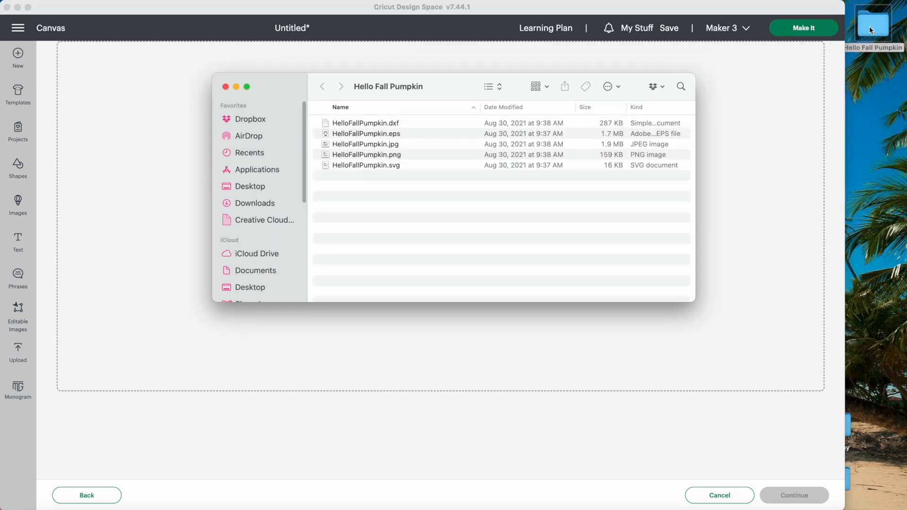
mouse_move(445, 195)
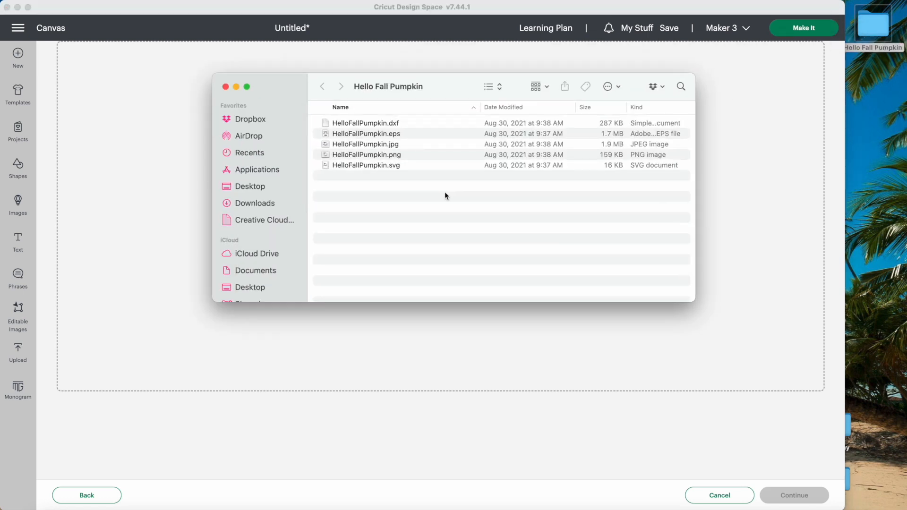
mouse_move(397, 174)
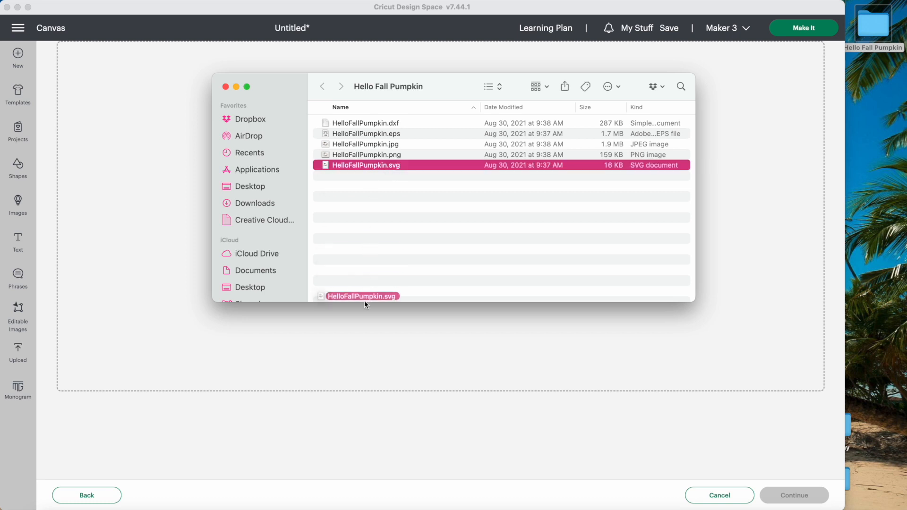
double_click(366, 165)
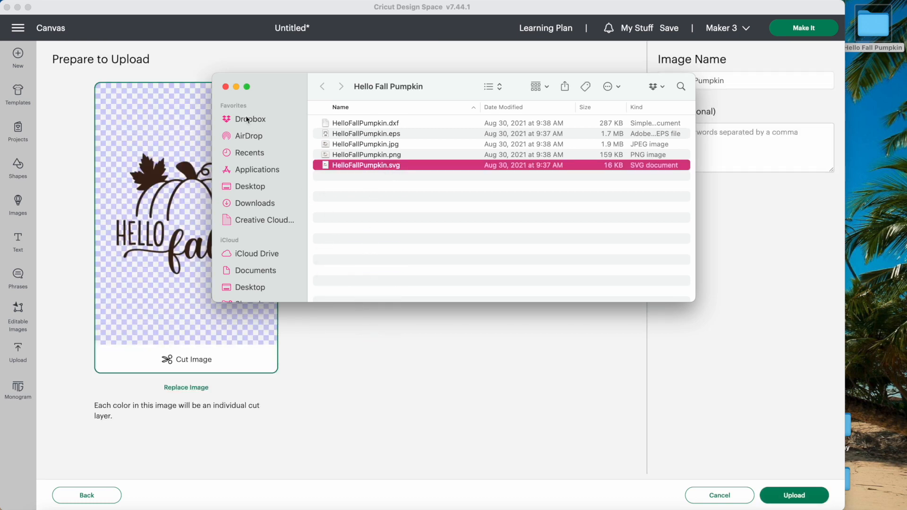
double_click(366, 165)
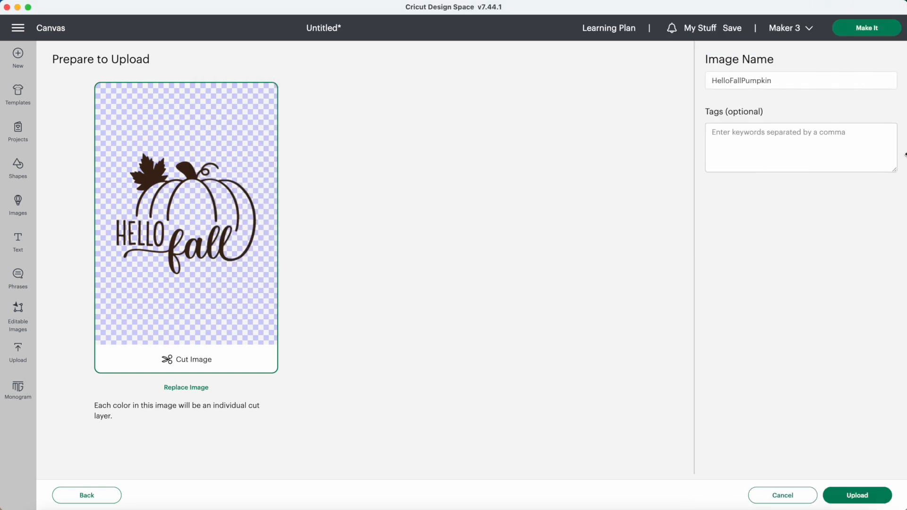
click(856, 495)
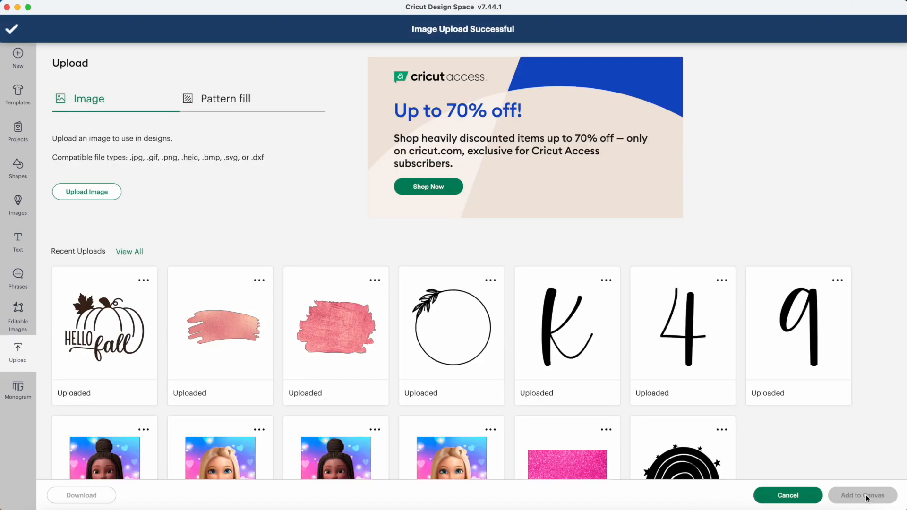
click(104, 326)
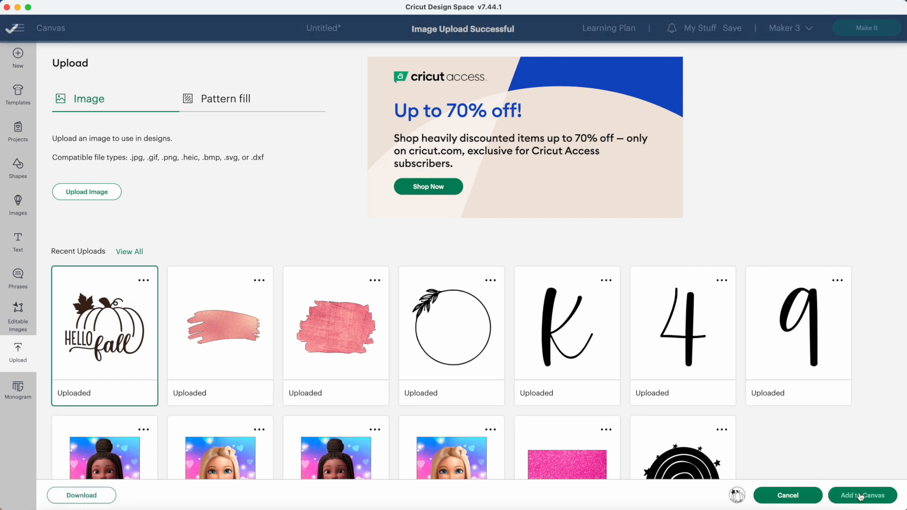
click(863, 495)
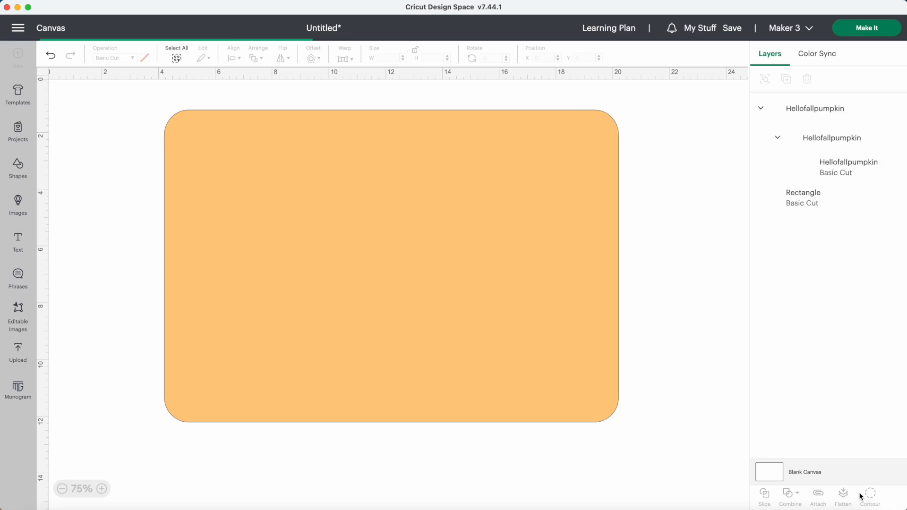
Resize the pumpkin design over the tray rectangle, then delete the Rectangle layer
click(816, 108)
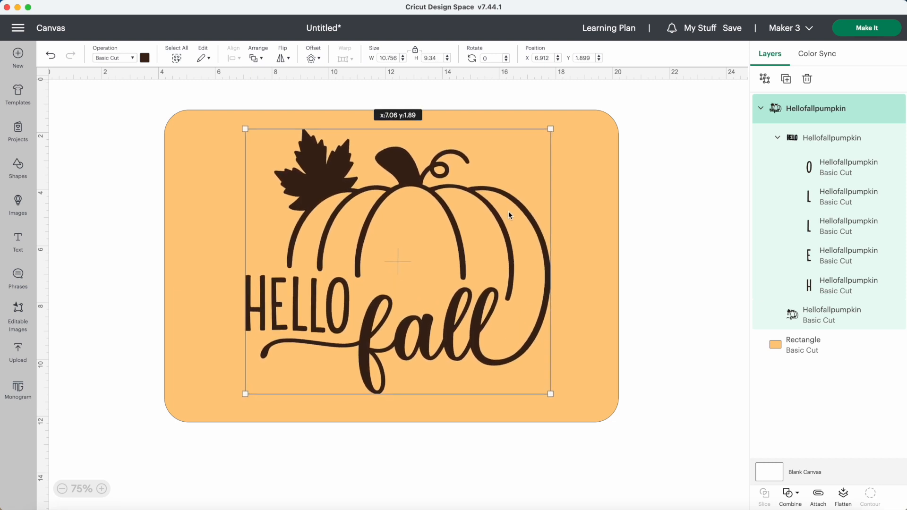
click(711, 246)
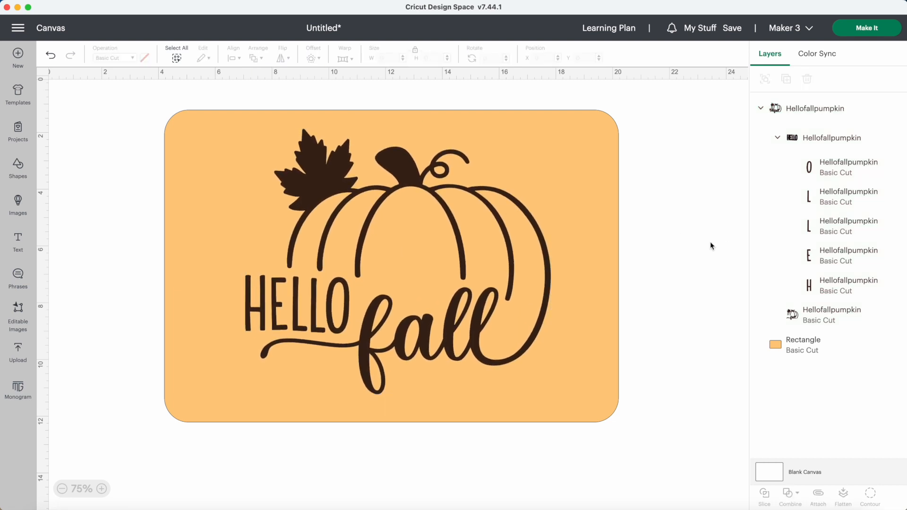
click(804, 345)
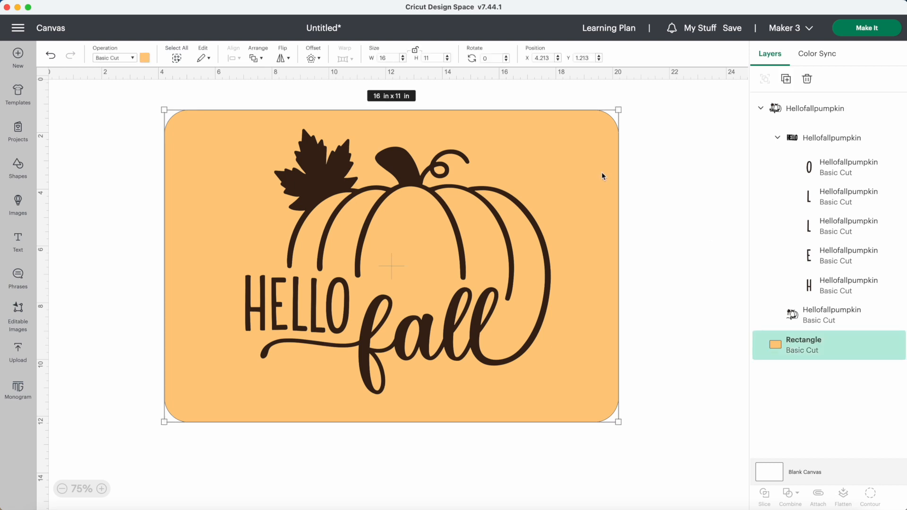
click(807, 79)
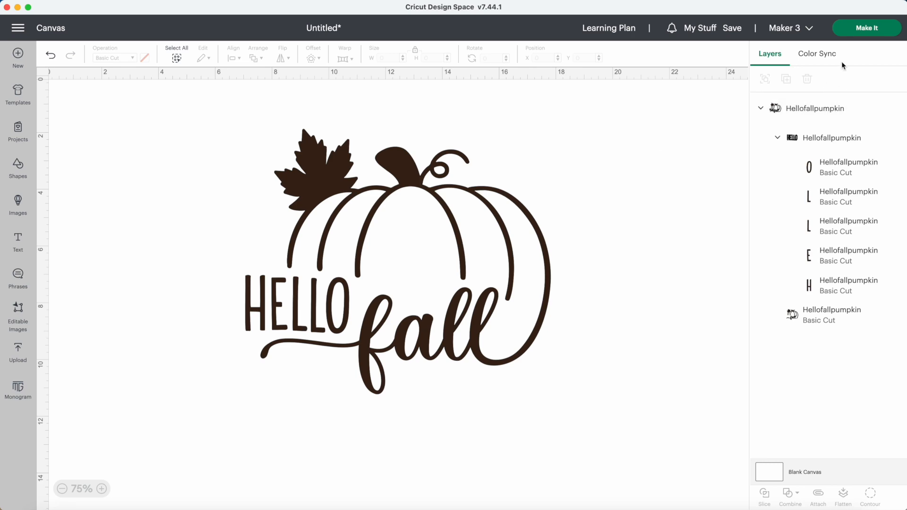
Make It on a 12 in x 12 in mat with Premium Vinyl - Permanent Glossy
click(866, 28)
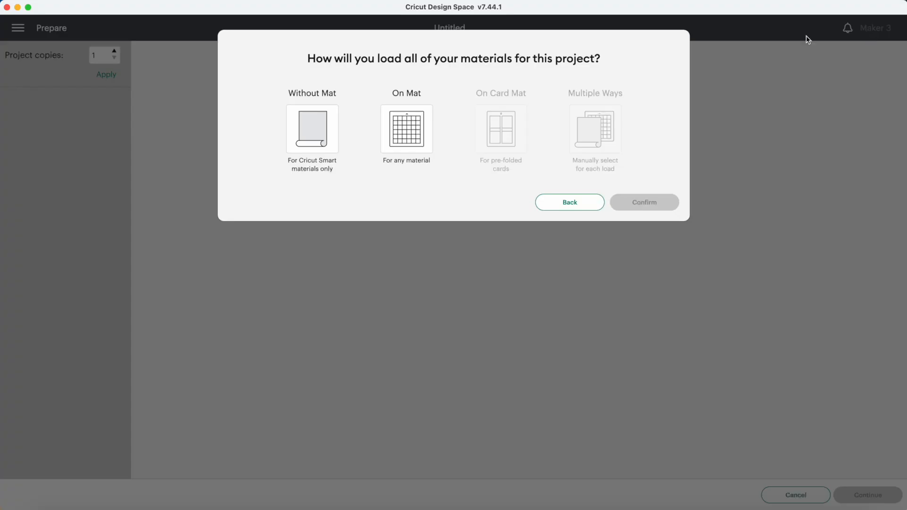
click(406, 129)
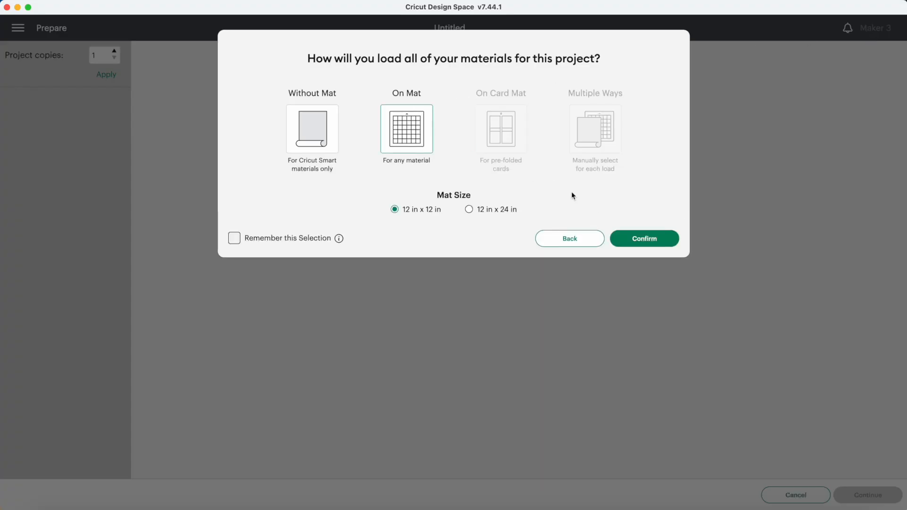
click(644, 238)
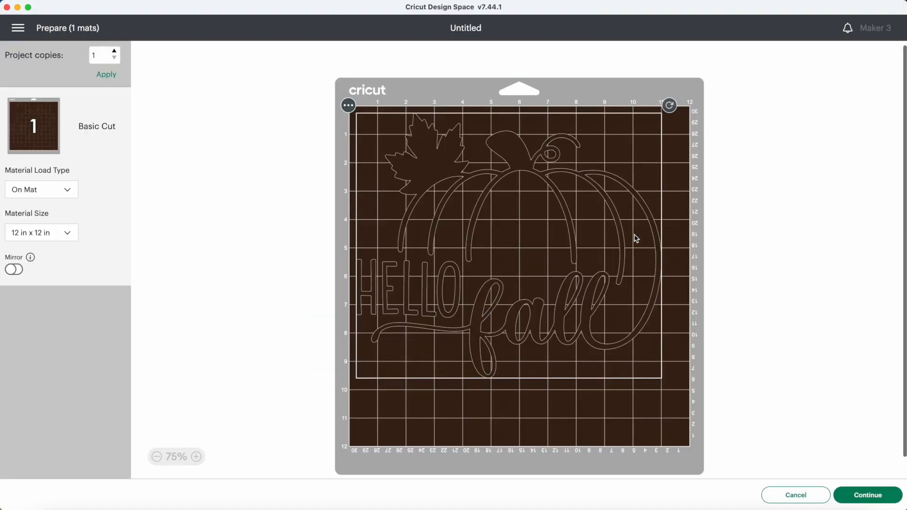
click(867, 495)
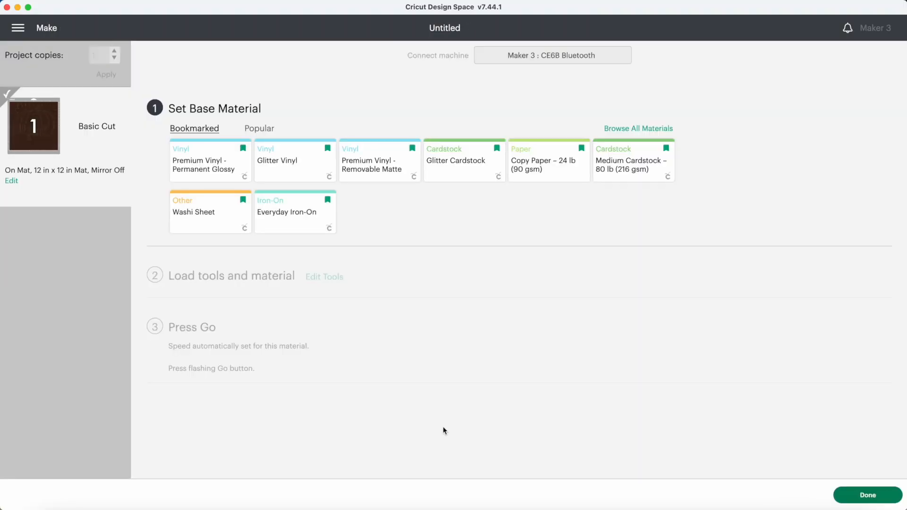
mouse_move(221, 177)
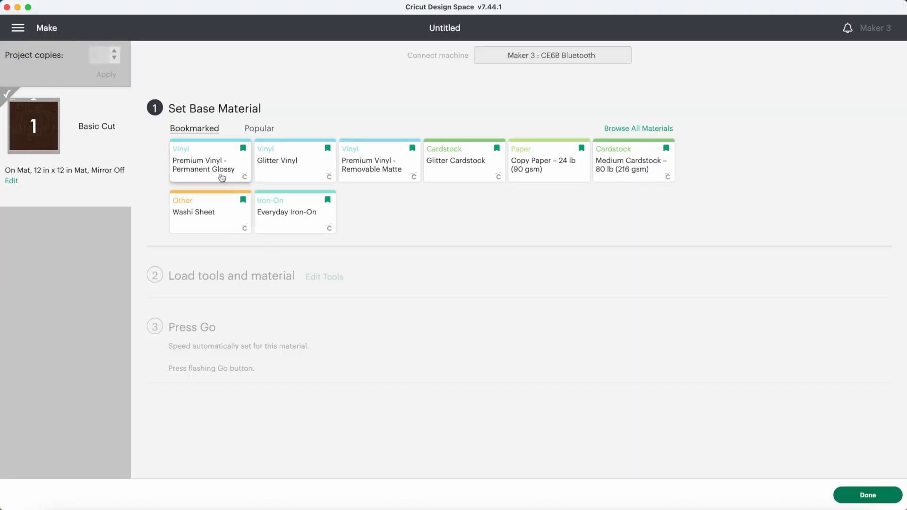
click(210, 160)
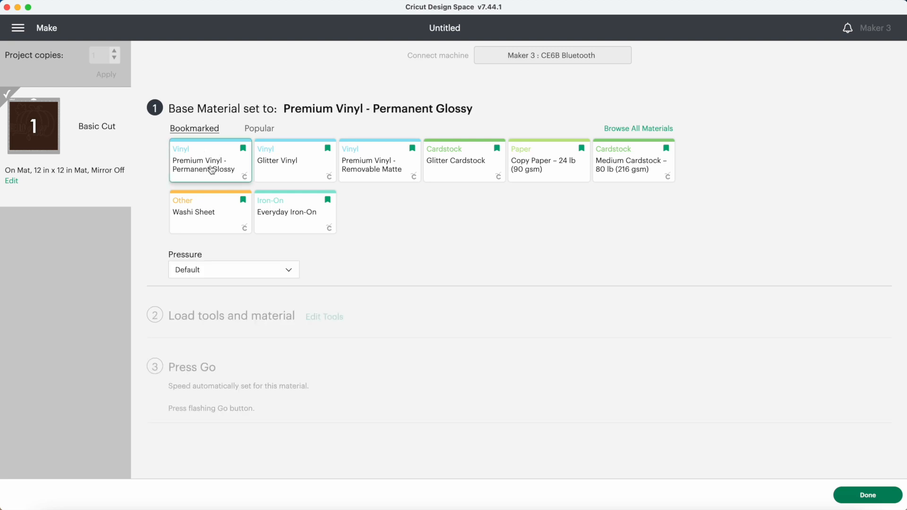